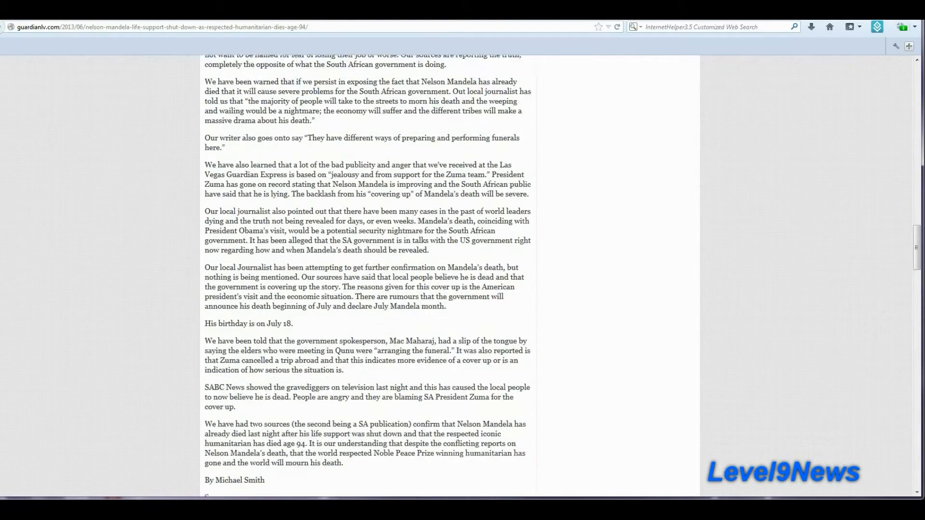
Read down the CBS News 'Nelson Mandela on life support' article to its end, including the burial-site paragraph.
{"action": "scroll", "scroll_direction": "down", "scroll_amount": 3}
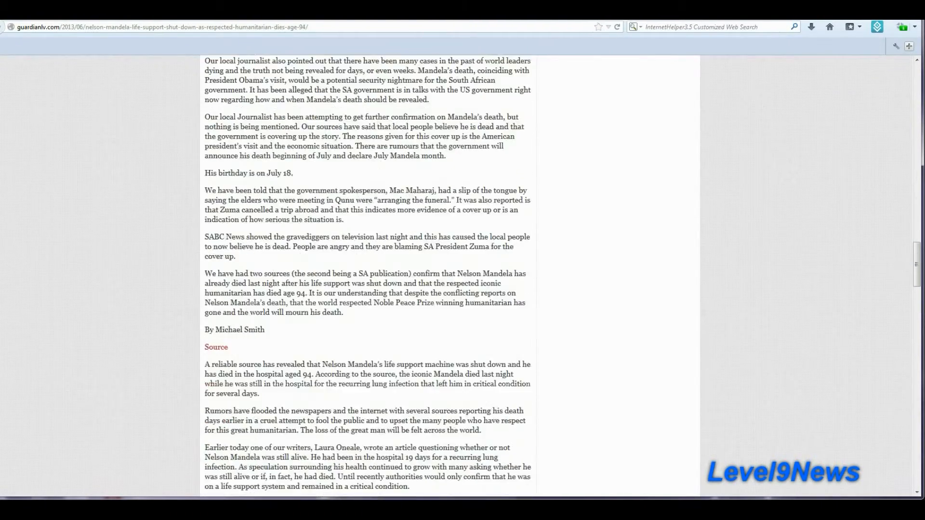
{"action": "scroll", "scroll_direction": "down", "scroll_amount": 3}
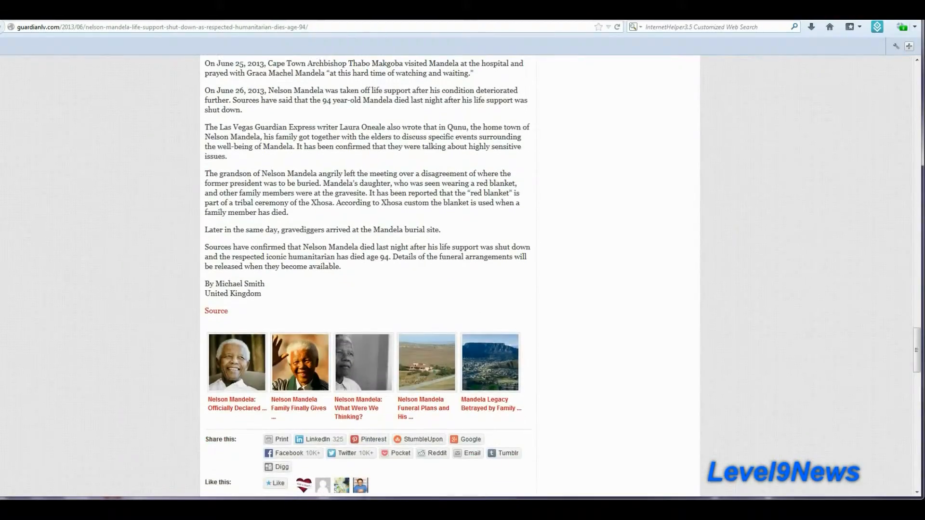
{"action": "scroll", "scroll_direction": "down", "scroll_amount": 3}
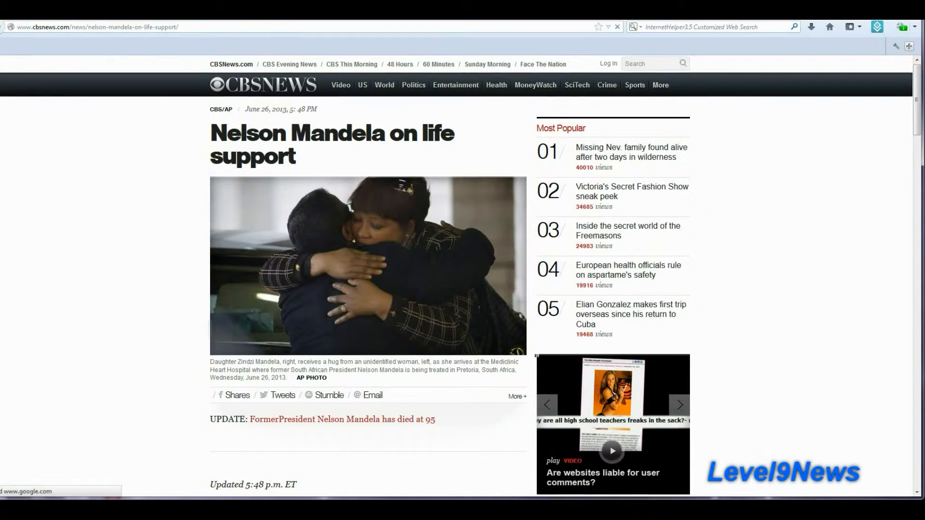
{"action": "scroll", "scroll_direction": "down", "scroll_amount": 3}
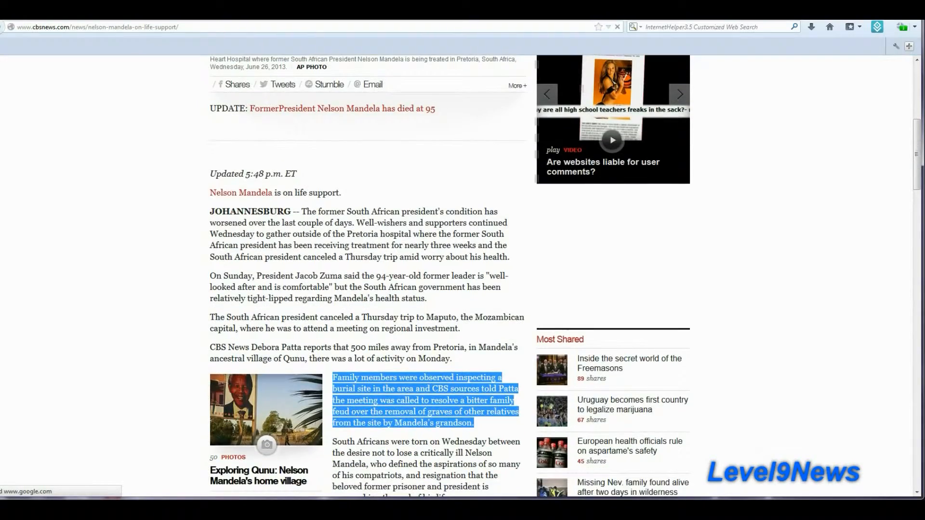
{"action": "scroll", "scroll_direction": "down", "scroll_amount": 3}
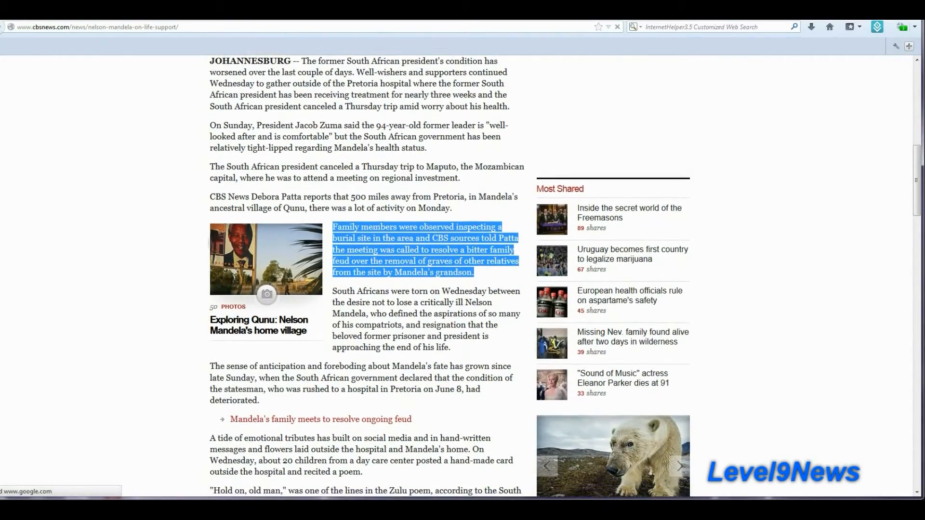
{"action": "scroll", "scroll_direction": "down", "scroll_amount": 3}
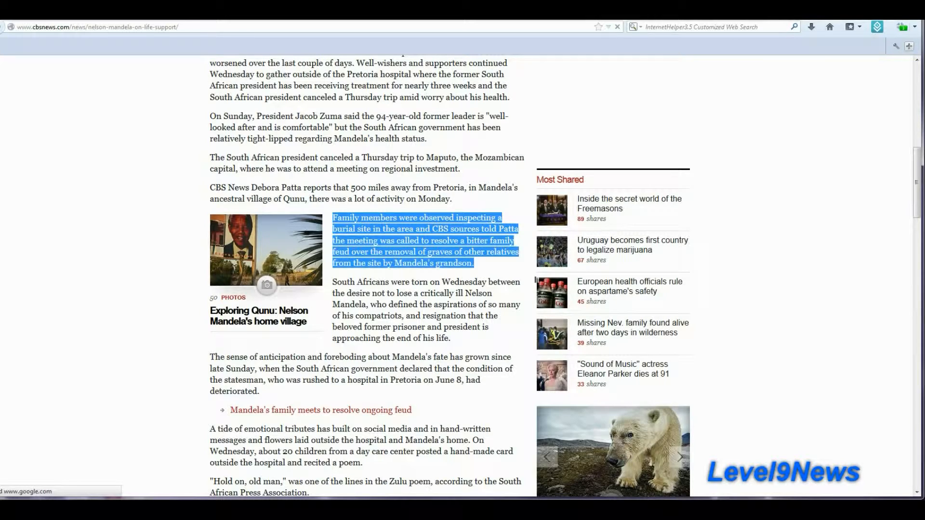
{"action": "scroll", "scroll_direction": "down", "scroll_amount": 3}
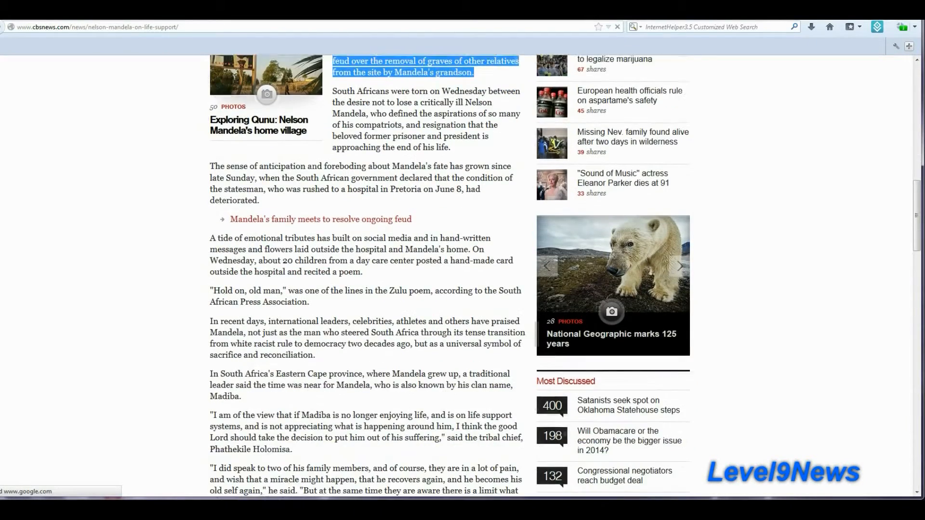
{"action": "scroll", "scroll_direction": "down", "scroll_amount": 3}
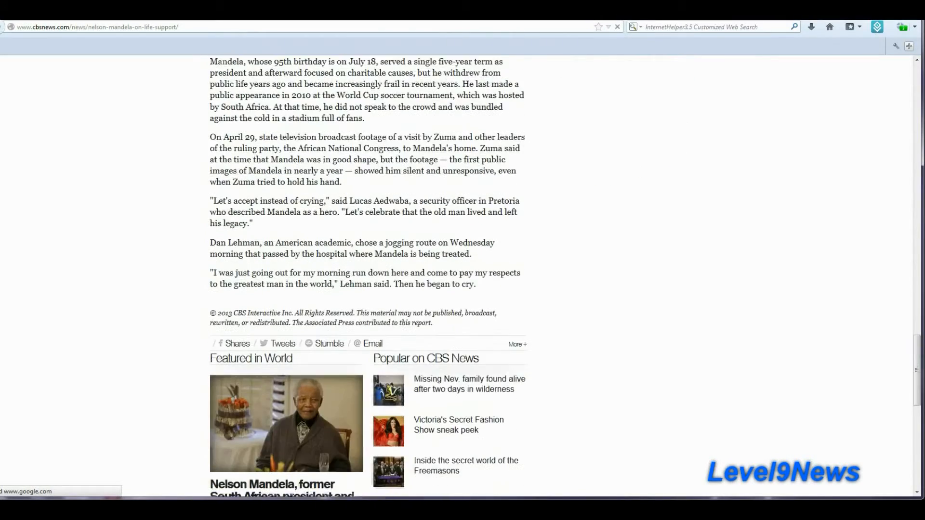
{"action": "scroll", "scroll_direction": "down", "scroll_amount": 3}
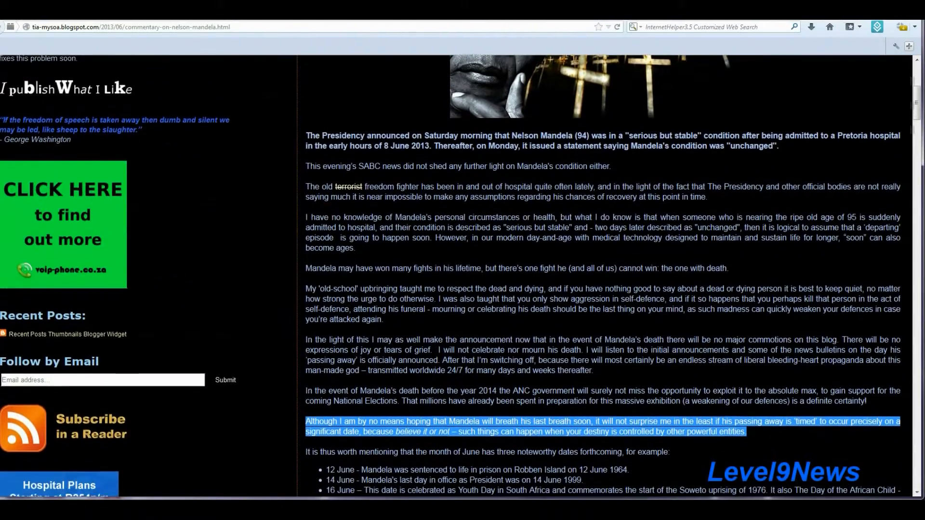
Read through the tia-mysoa 'Commentary on Nelson Mandela' post down to the timed-death paragraph.
{"action": "scroll", "scroll_direction": "down", "scroll_amount": 3}
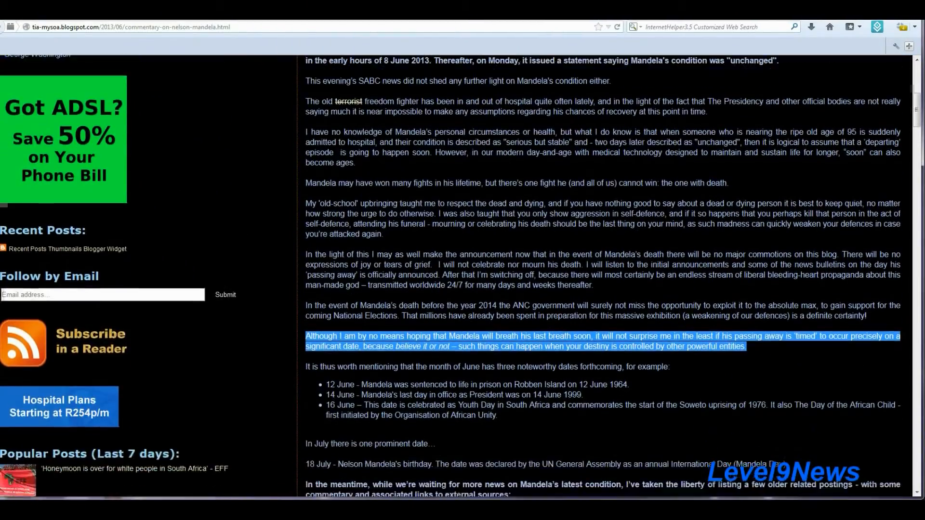
{"action": "scroll", "scroll_direction": "down", "scroll_amount": 3}
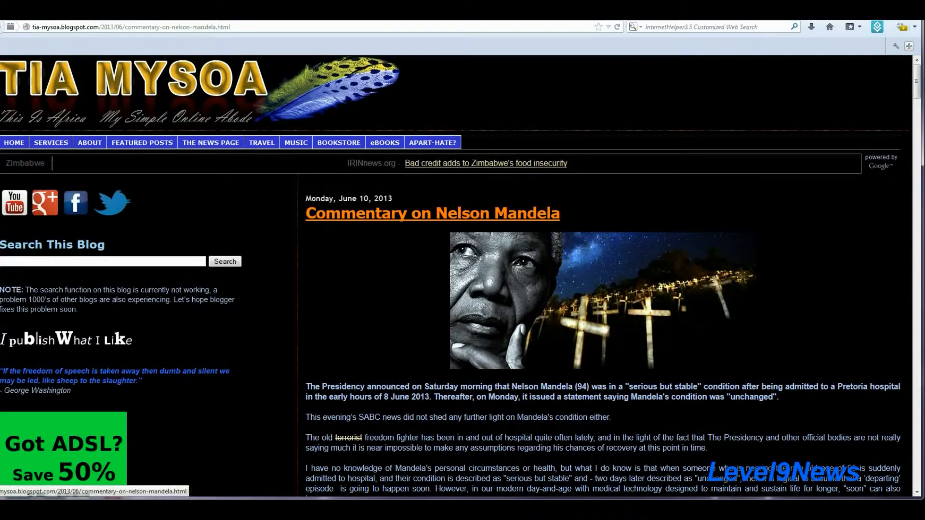
{"action": "scroll", "scroll_direction": "down", "scroll_amount": 3}
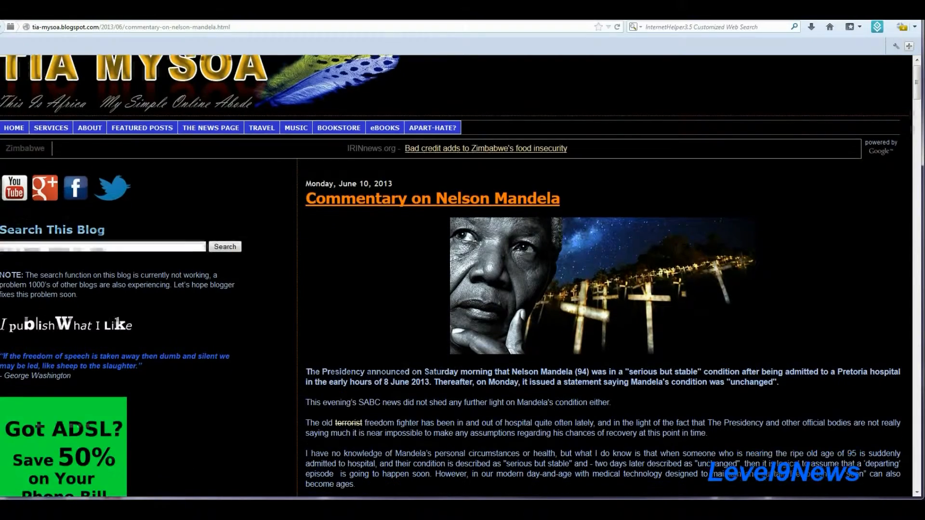
{"action": "scroll", "scroll_direction": "down", "scroll_amount": 3}
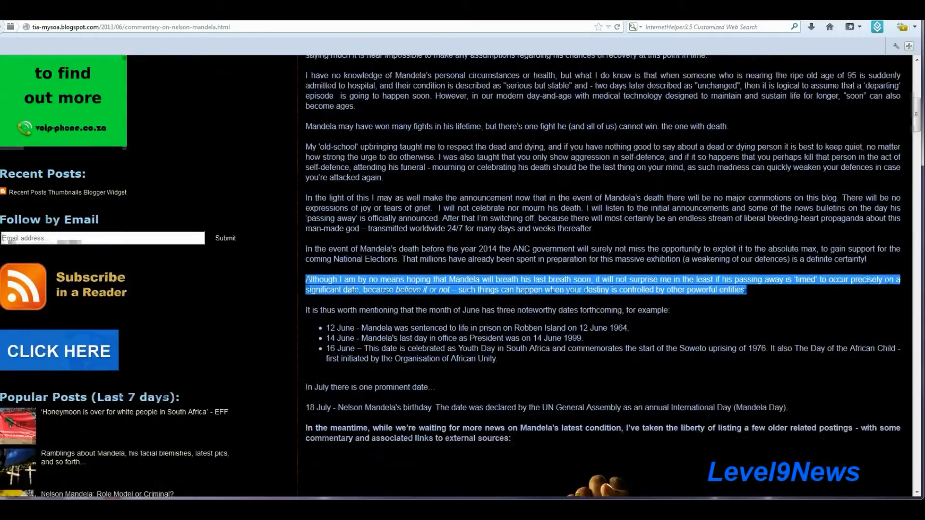
{"action": "scroll", "scroll_direction": "down", "scroll_amount": 3}
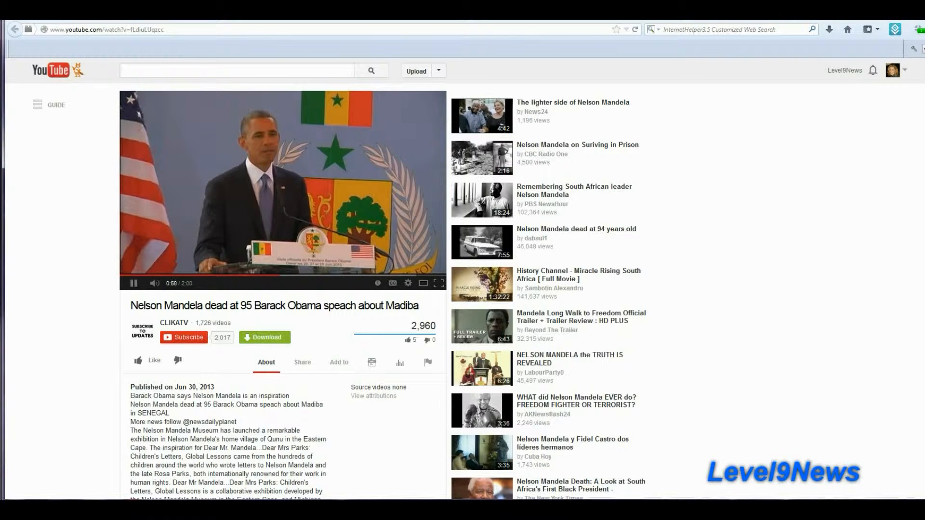
Search YouTube for 'june 30 2013 obama tribute mandela'.
{"action": "type", "text": "june 30 2013 obama tribute mandela"}
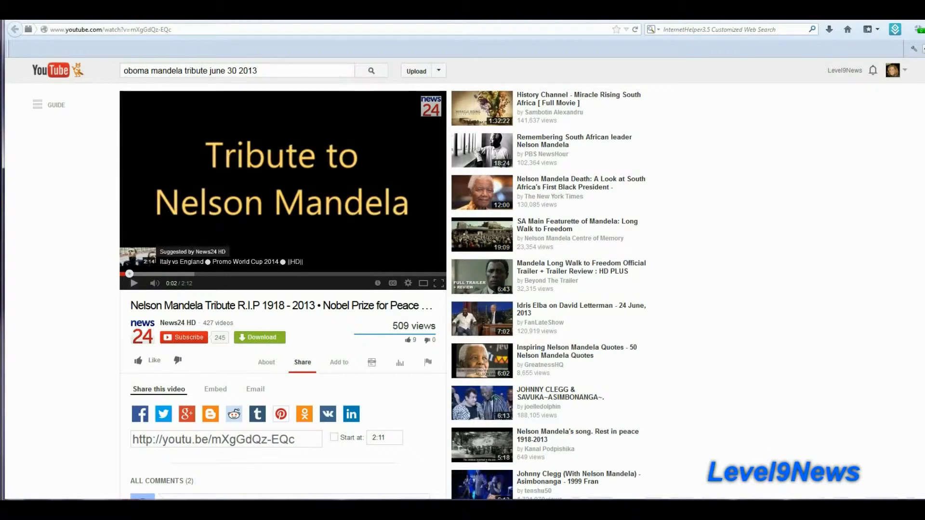
Play the News24 Mandela tribute video, then move on to the NBC News memorial security article.
{"action": "left_click", "coordinate": [134, 283]}
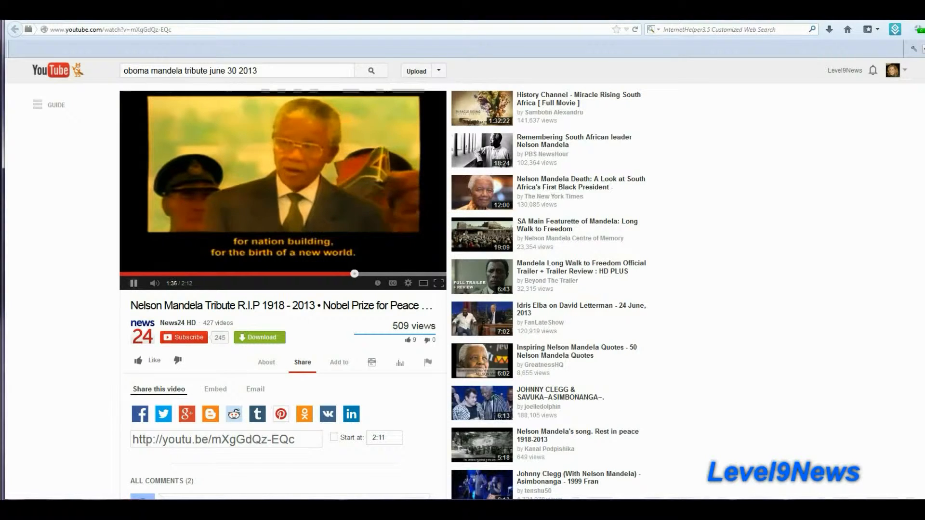
{"action": "left_click", "coordinate": [134, 284]}
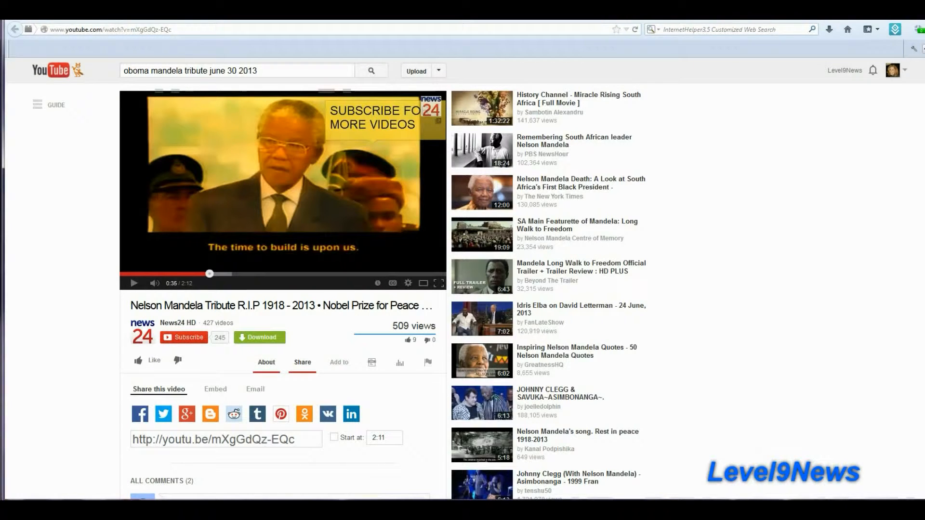
{"action": "left_click", "coordinate": [266, 362]}
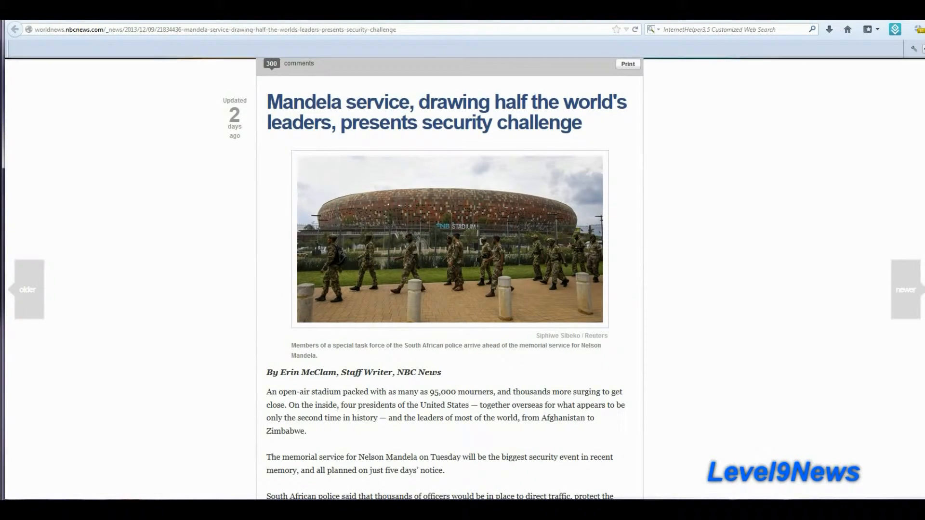
Highlight the CNN article's passage on the largest gathering of global leaders and continue down the page.
{"action": "scroll", "scroll_direction": "down", "scroll_amount": 3}
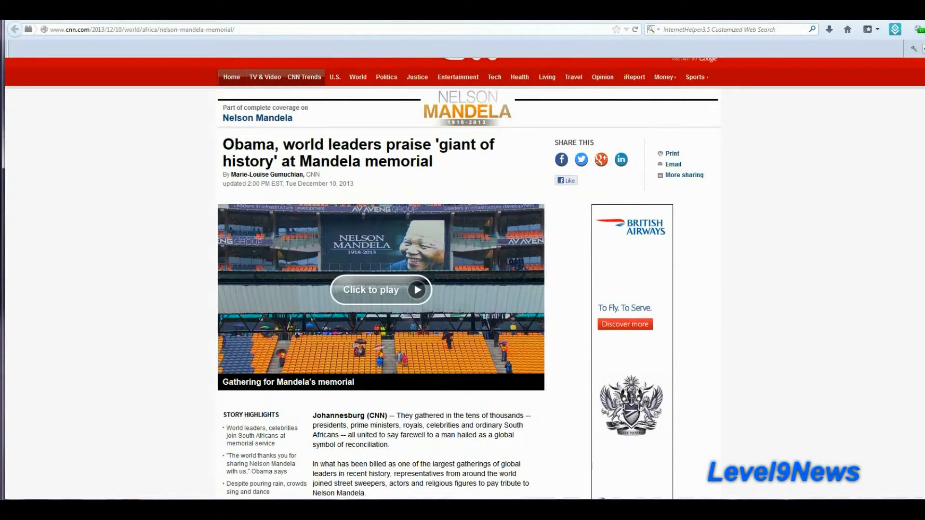
{"action": "scroll", "scroll_direction": "down", "scroll_amount": 3}
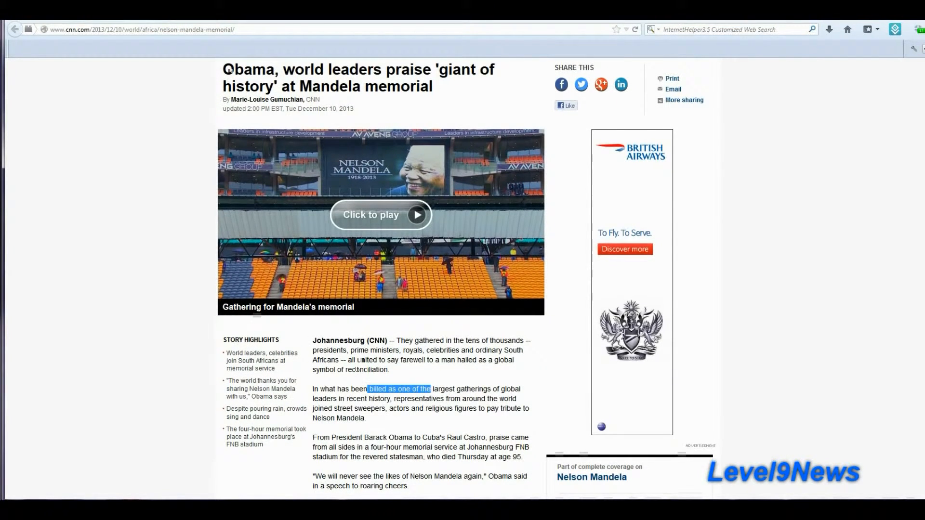
{"action": "left_click_drag", "start_coordinate": [368, 389], "coordinate": [521, 409]}
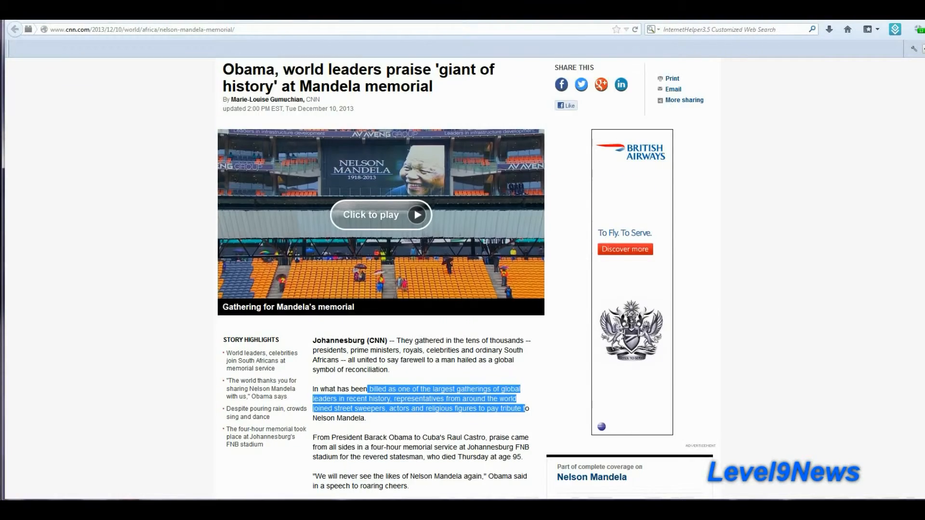
{"action": "scroll", "scroll_direction": "down", "scroll_amount": 3}
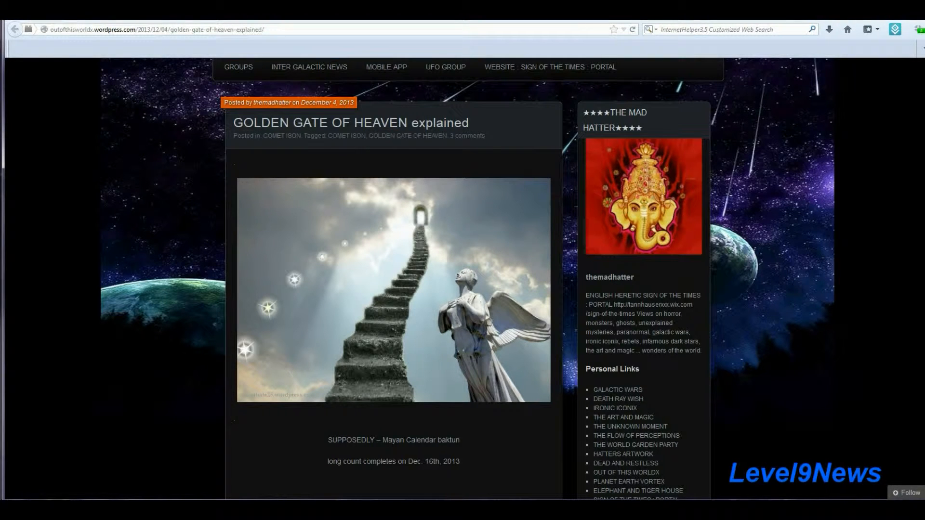
{"action": "scroll", "scroll_direction": "down", "scroll_amount": 3}
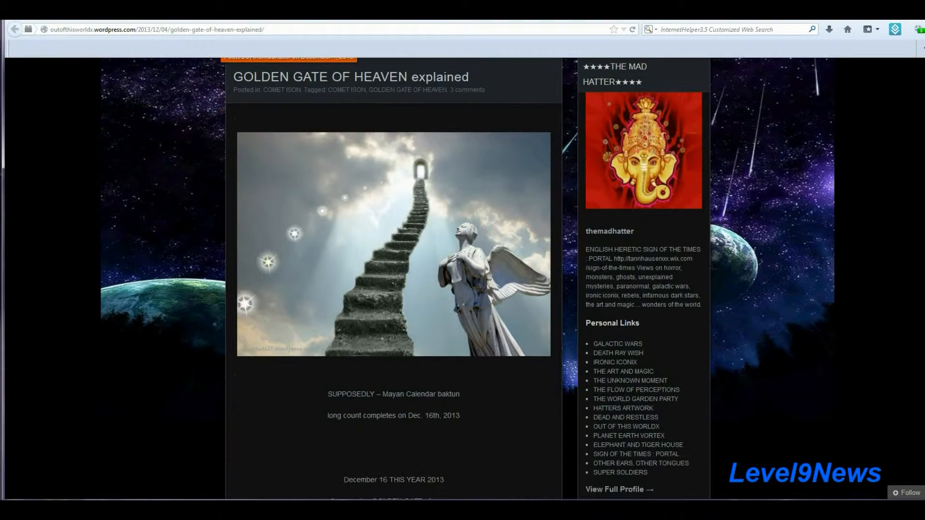
{"action": "scroll", "scroll_direction": "down", "scroll_amount": 3}
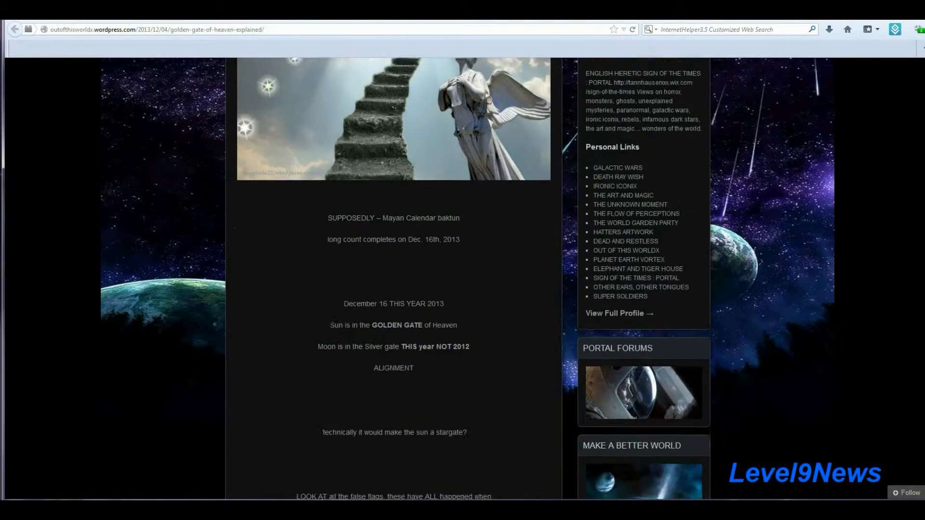
{"action": "scroll", "scroll_direction": "down", "scroll_amount": 3}
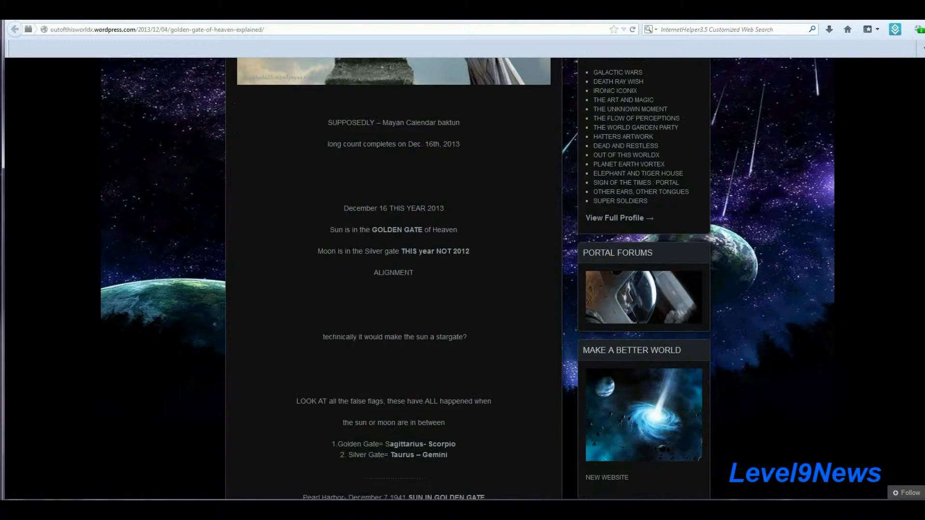
{"action": "scroll", "scroll_direction": "down", "scroll_amount": 3}
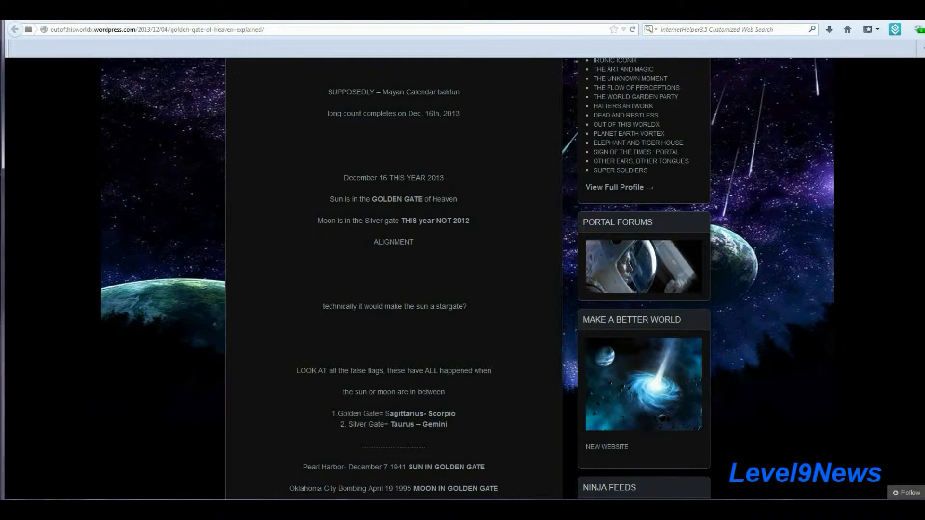
{"action": "scroll", "scroll_direction": "down", "scroll_amount": 3}
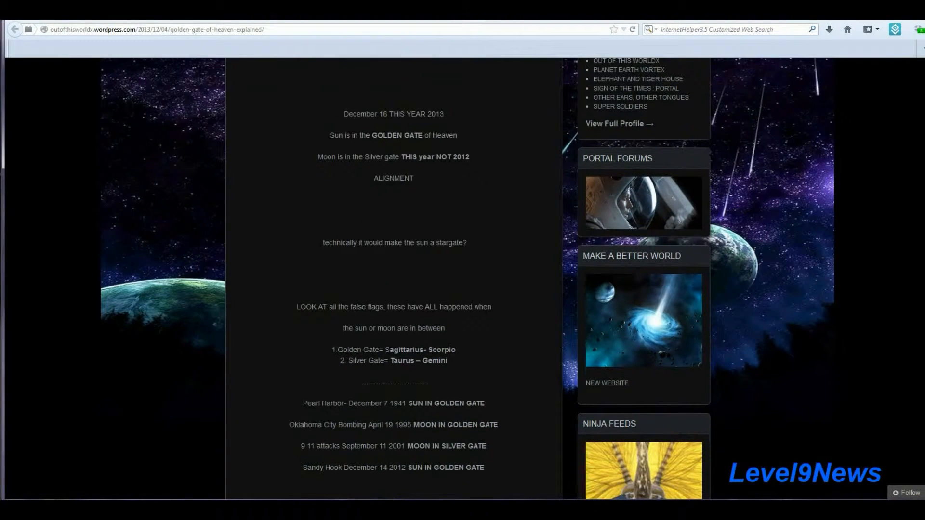
{"action": "scroll", "scroll_direction": "down", "scroll_amount": 3}
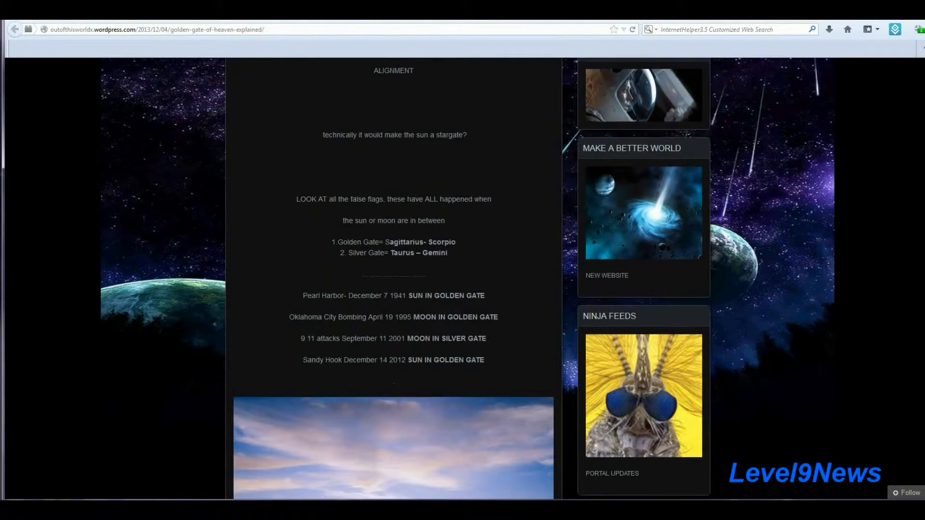
{"action": "scroll", "scroll_direction": "down", "scroll_amount": 3}
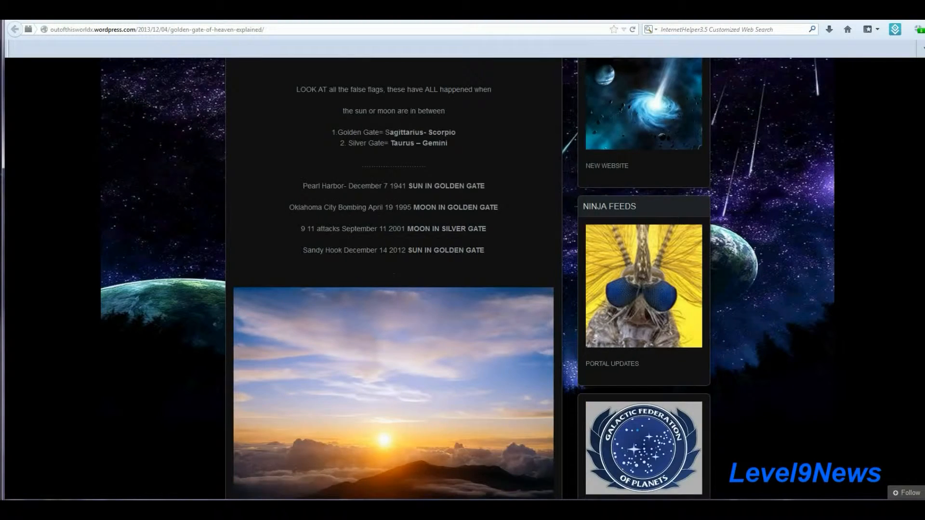
{"action": "scroll", "scroll_direction": "down", "scroll_amount": 3}
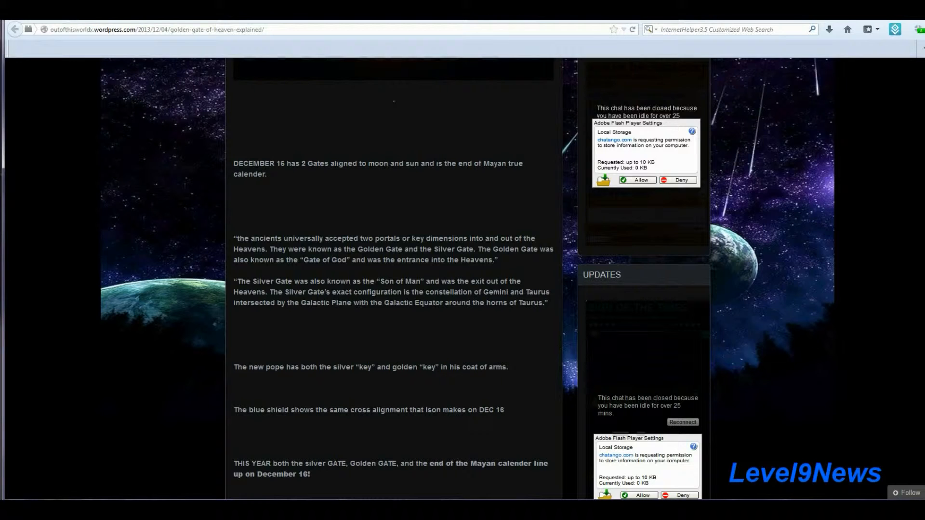
{"action": "scroll", "scroll_direction": "down", "scroll_amount": 3}
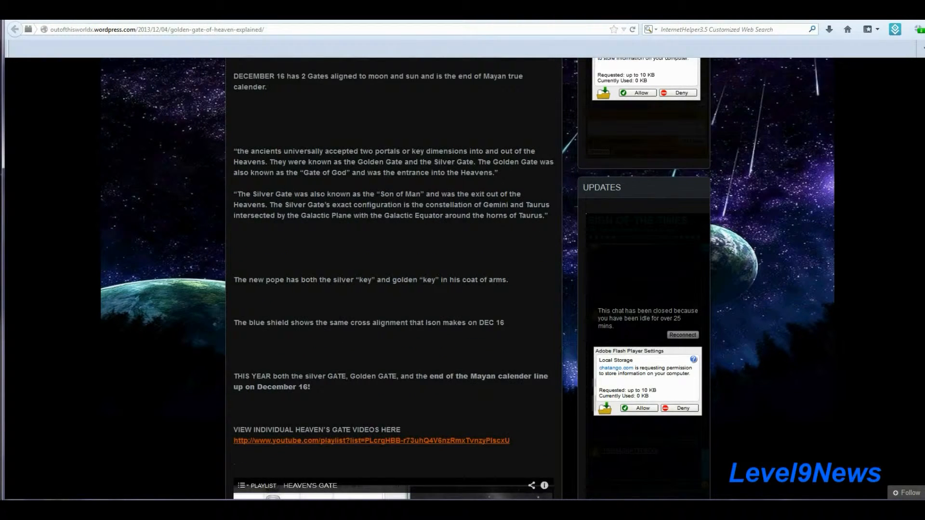
{"action": "scroll", "scroll_direction": "down", "scroll_amount": 3}
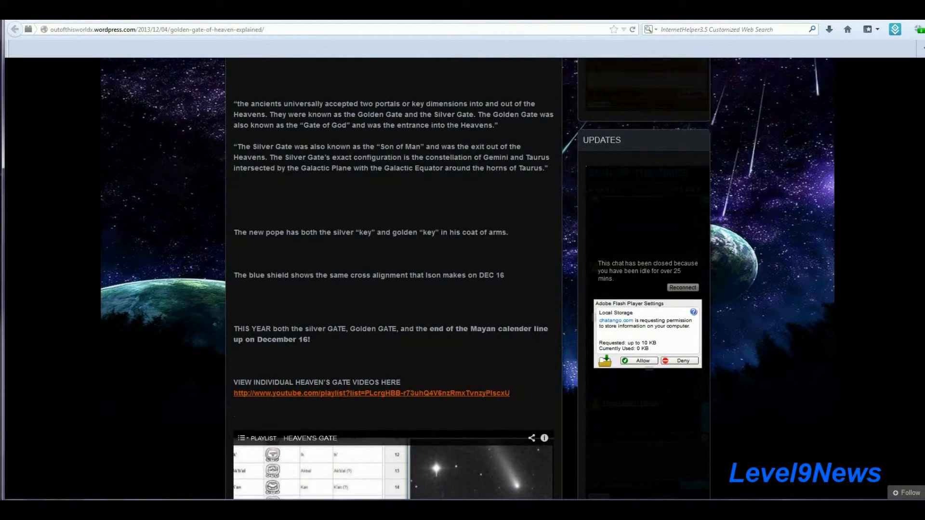